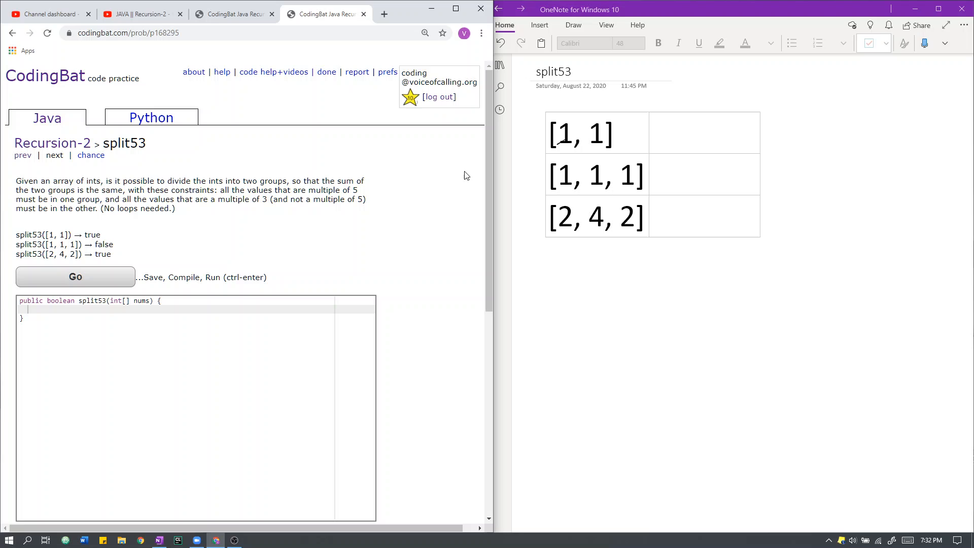
mouse_move(468, 173)
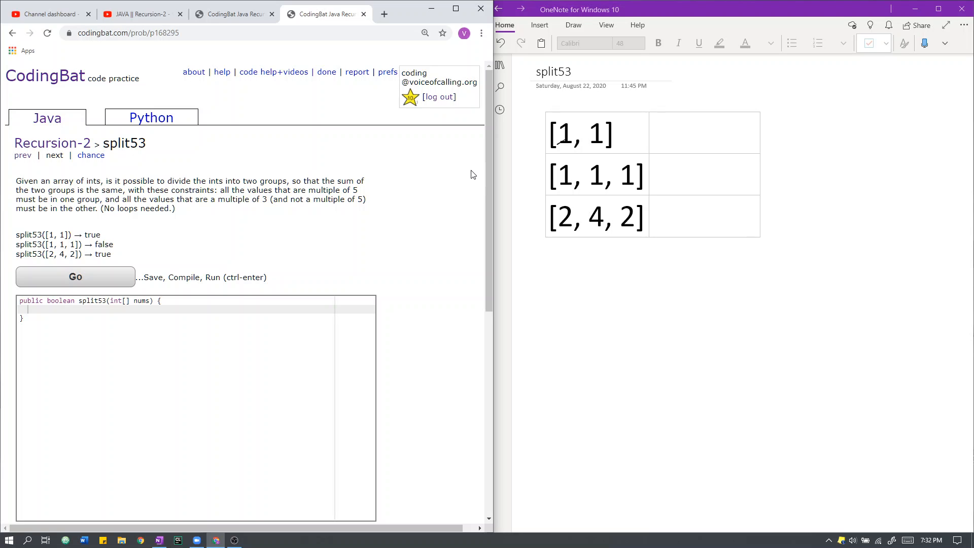
mouse_move(475, 175)
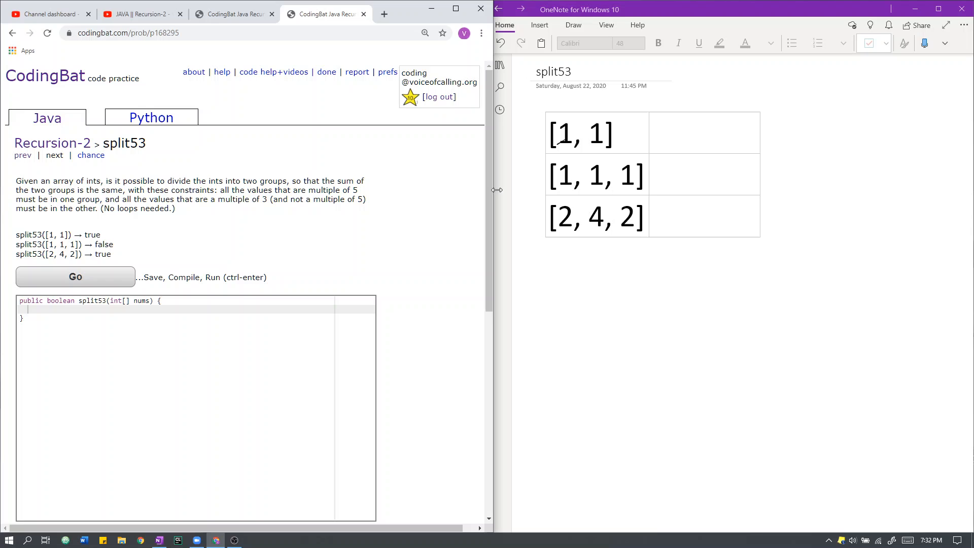
mouse_move(615, 156)
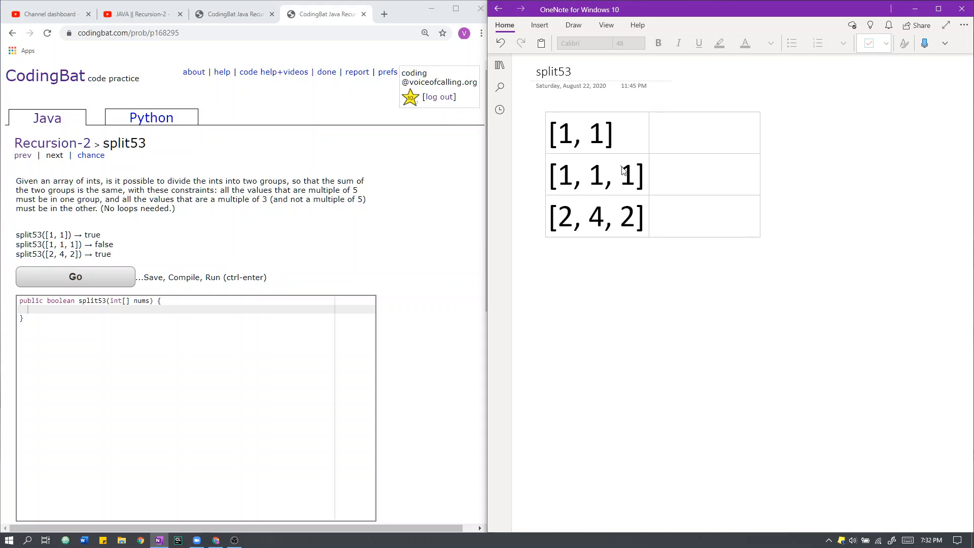
Ink True, False, True beside the three example arrays and circle both 1s in [1, 1]
drag(562, 121, 562, 149)
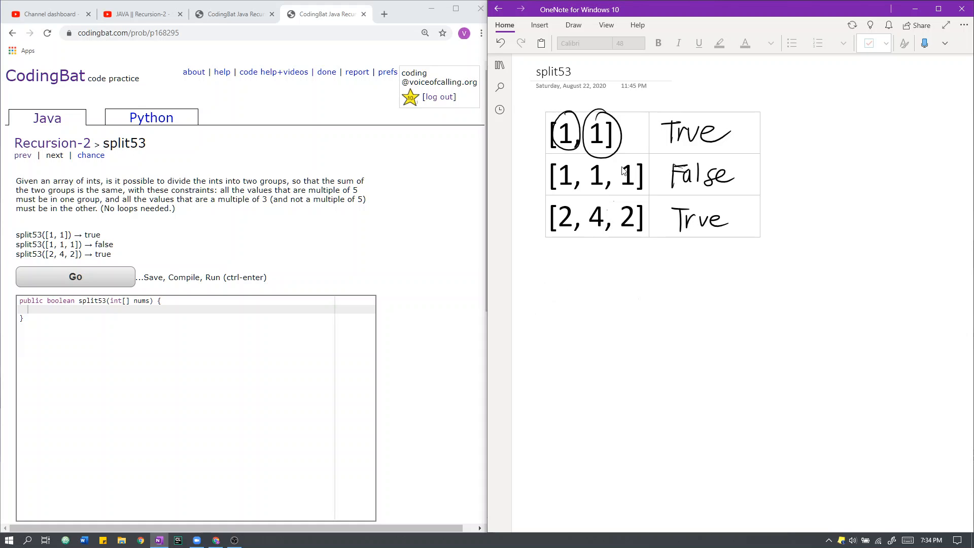
Write 'Recursive Step:' and 'Base Case Step: a==b', with arrows stepping through [2, 4, 2] to the base case
click(52, 143)
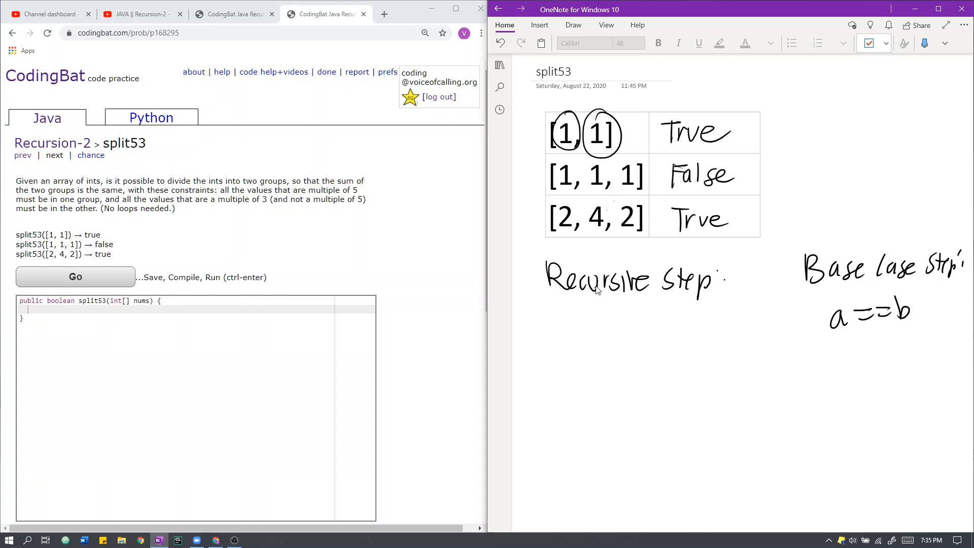
drag(566, 255, 566, 235)
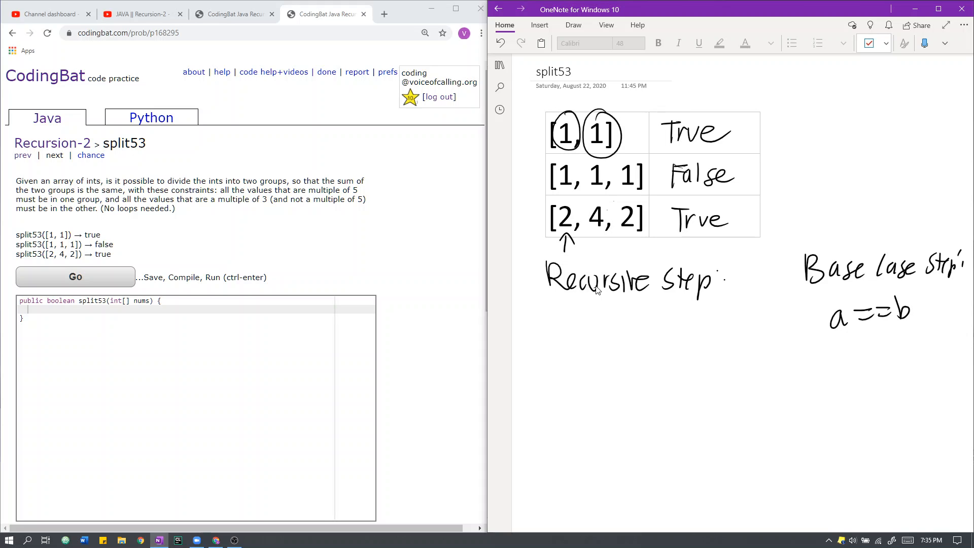
drag(587, 249, 621, 234)
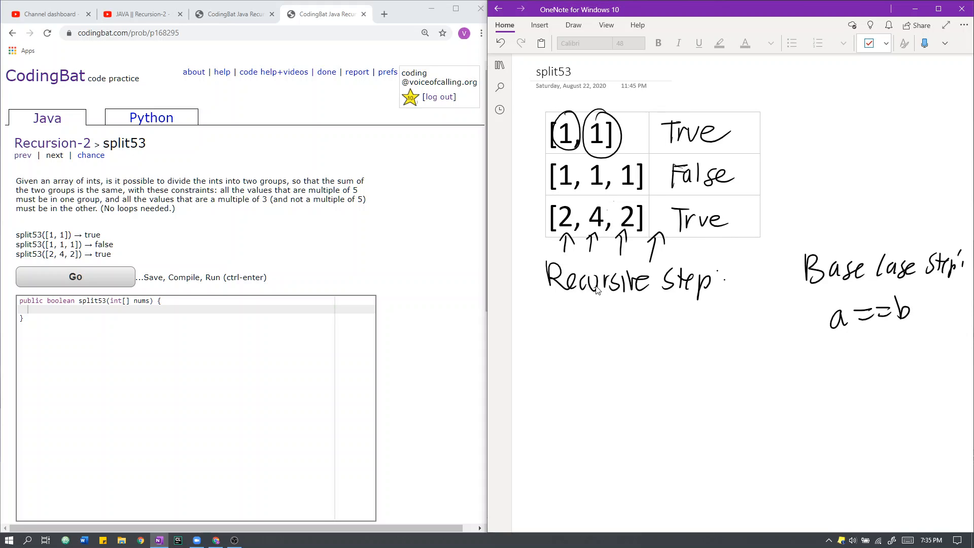
drag(671, 252, 785, 255)
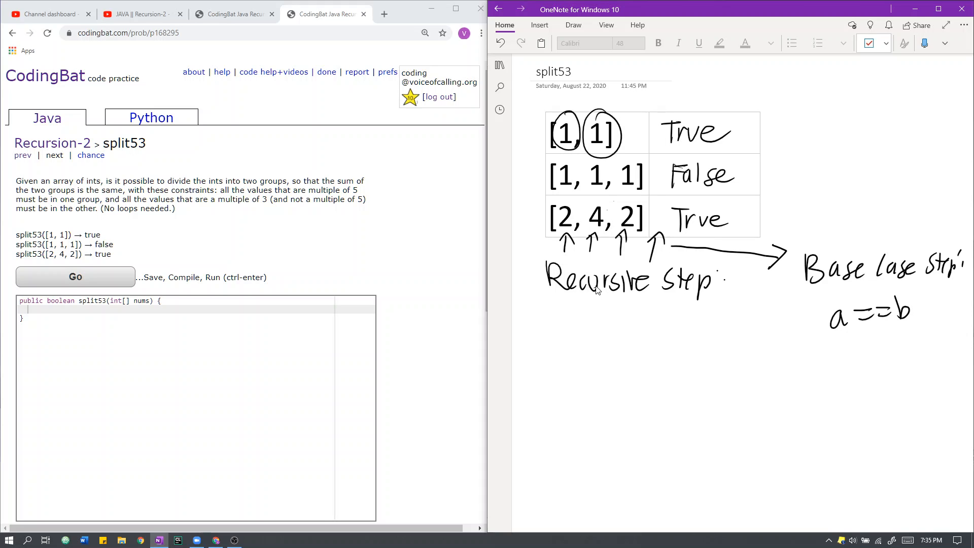
drag(652, 230, 661, 217)
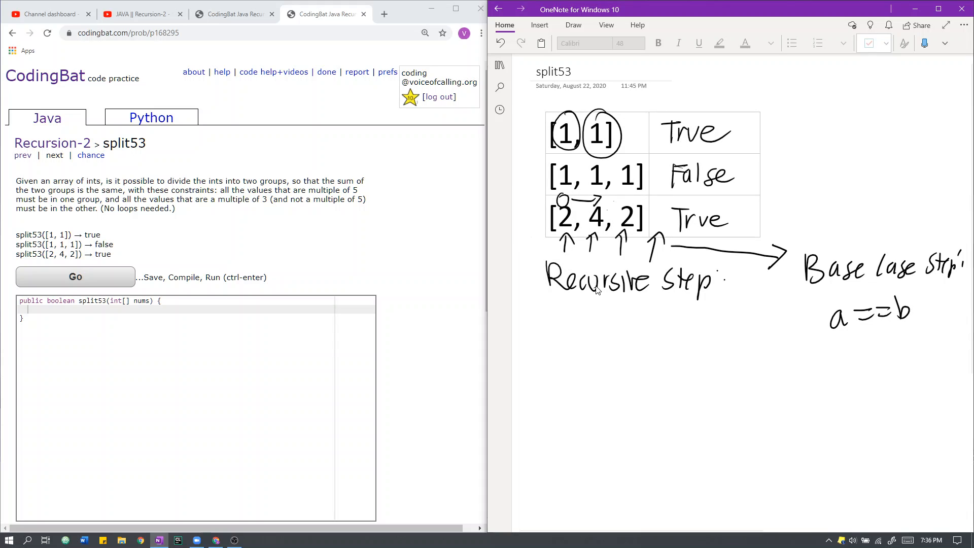
Ink nums[i] routing: %5==0 to a, %3==0 to b, otherwise a or b
drag(538, 336, 556, 322)
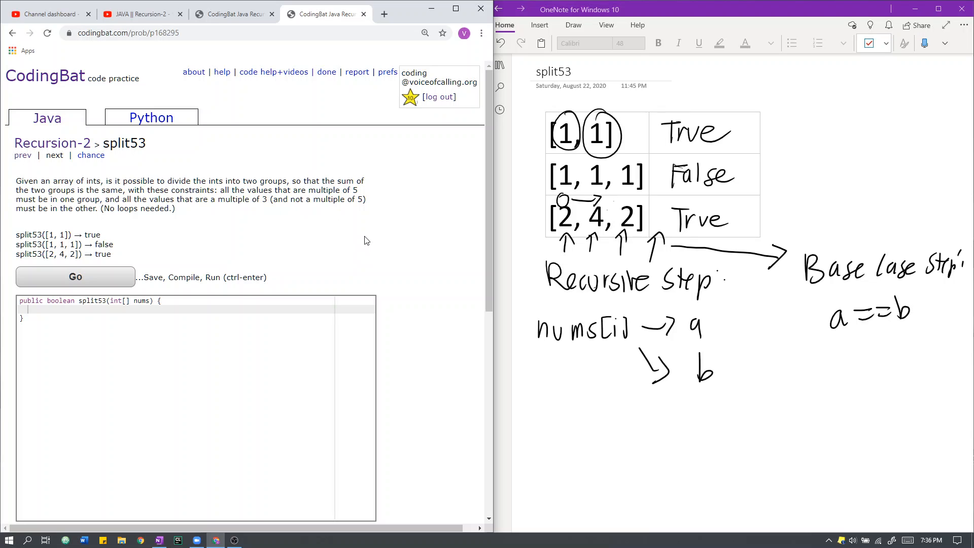
mouse_move(502, 264)
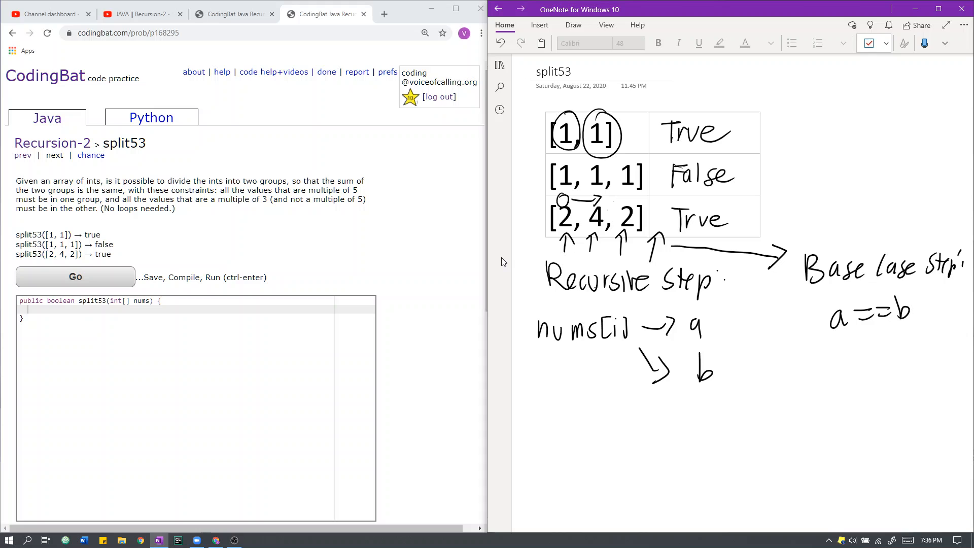
drag(721, 329, 711, 320)
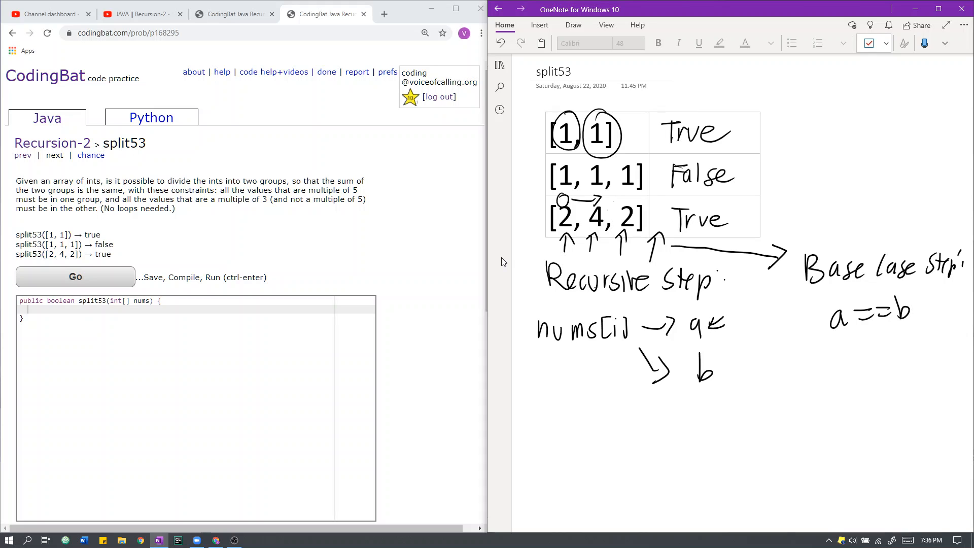
text(multi)
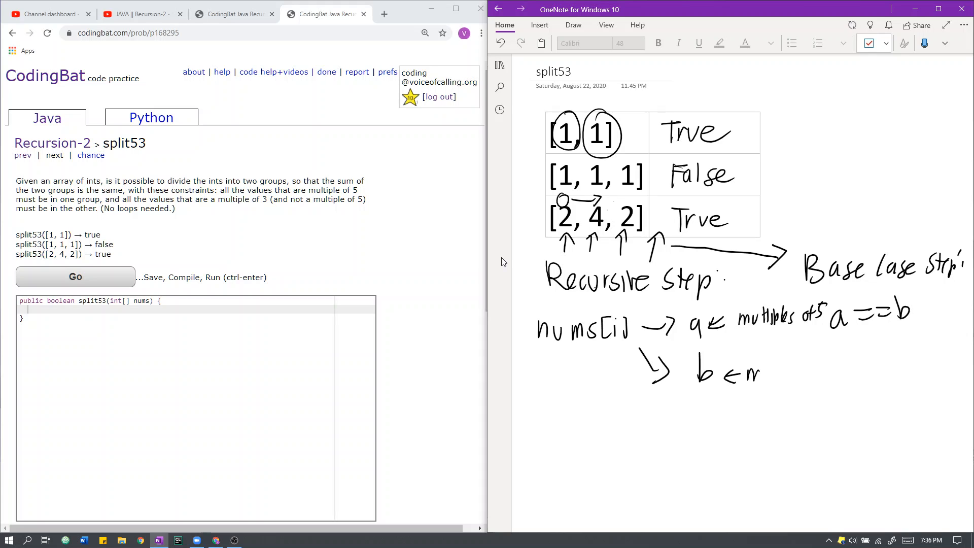
text(multiples of 3)
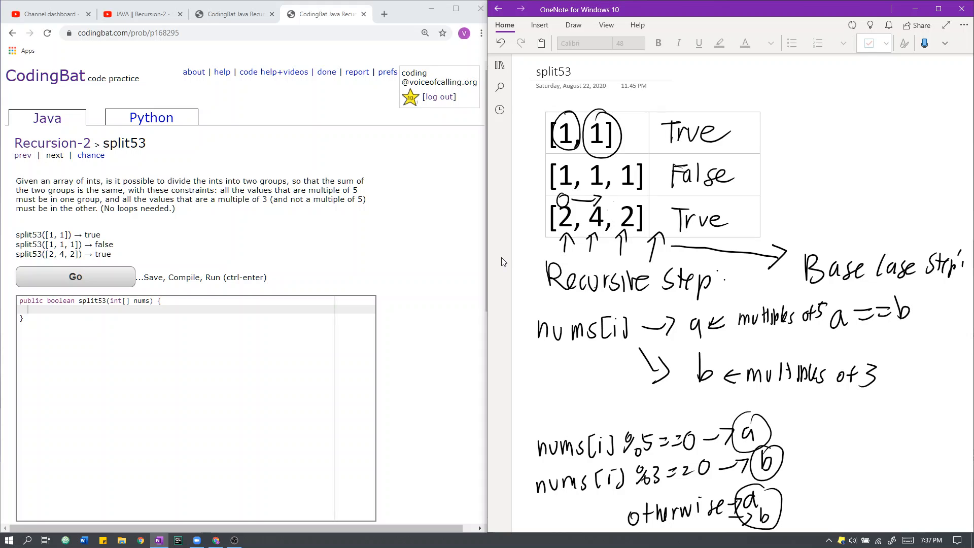
mouse_move(118, 317)
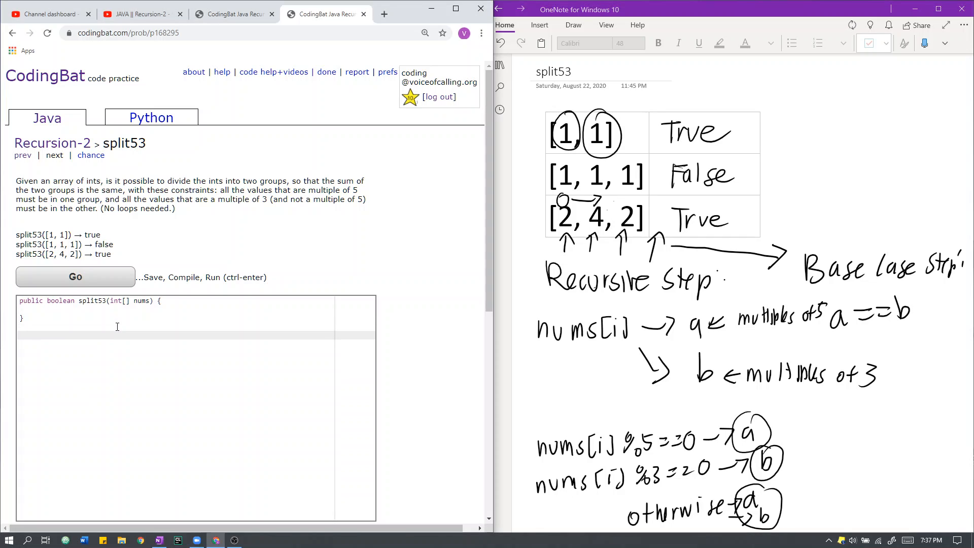
Write the helper signature public boolean recurse(int i, int a, int b, int[] nums){
text(public)
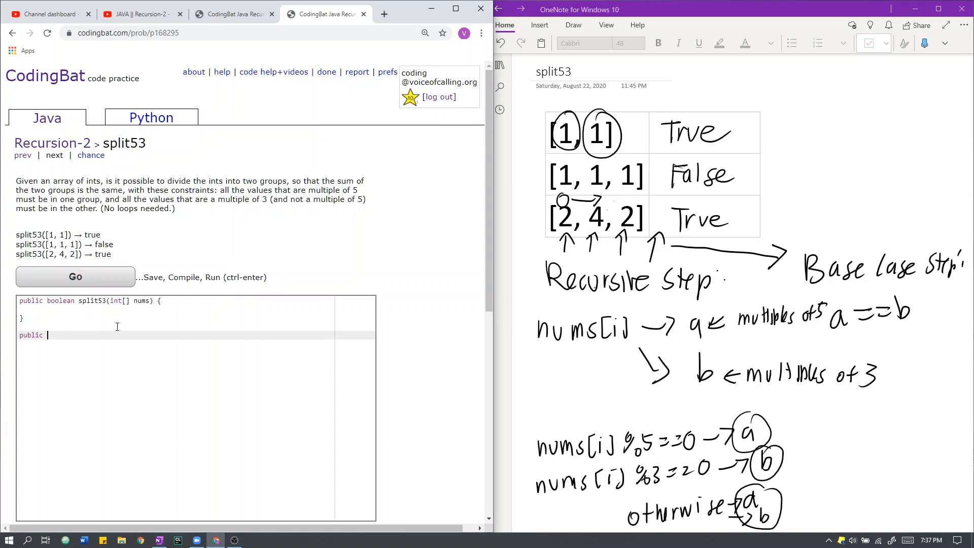
text(boolean)
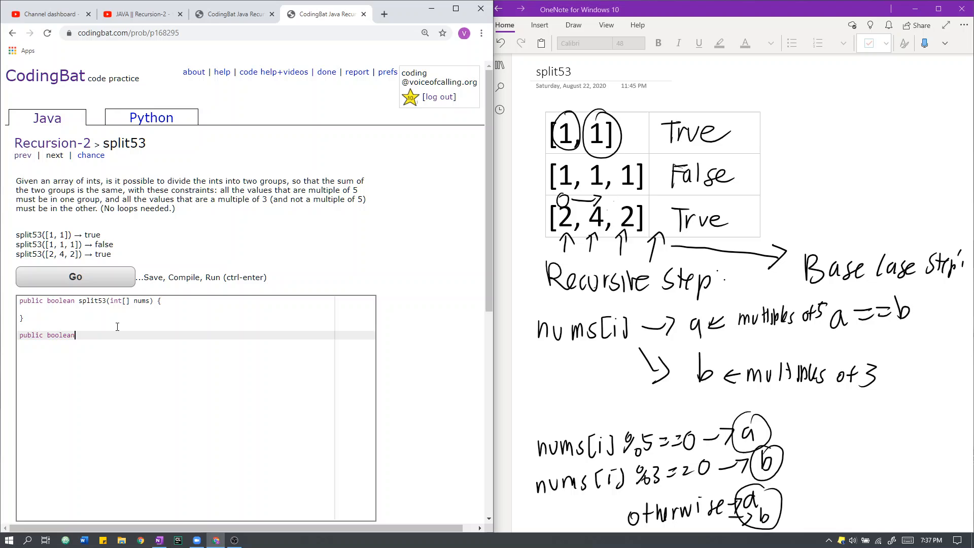
text(recurse(int))
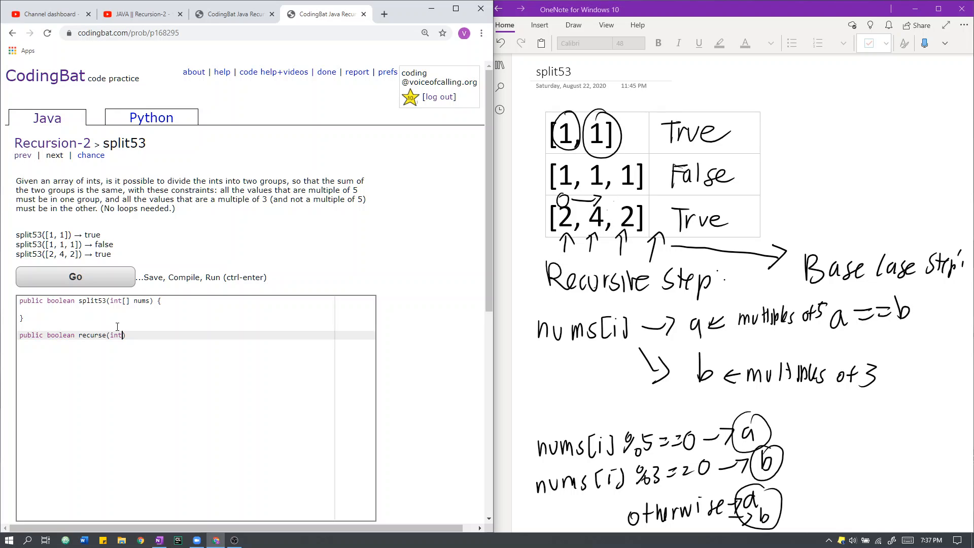
text(i, int)
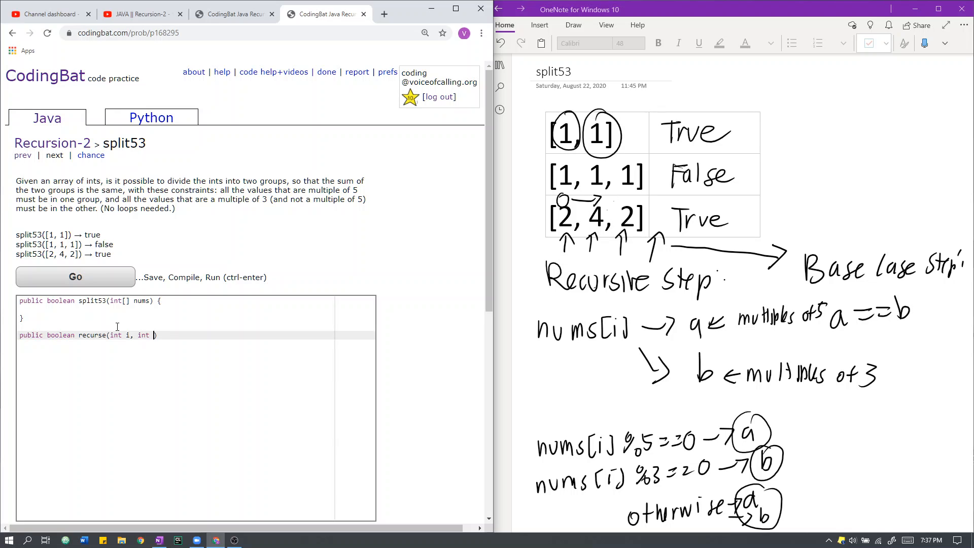
text(a))
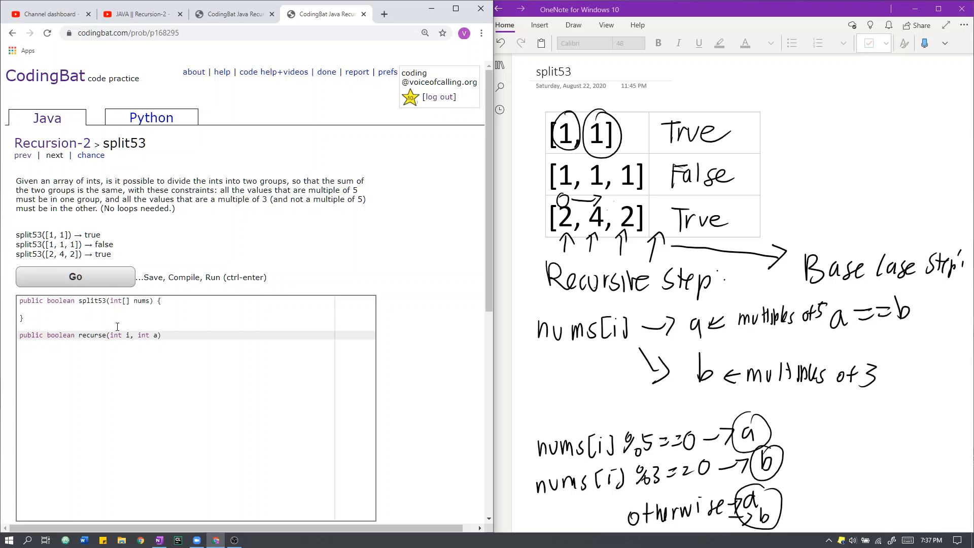
text(int b,)
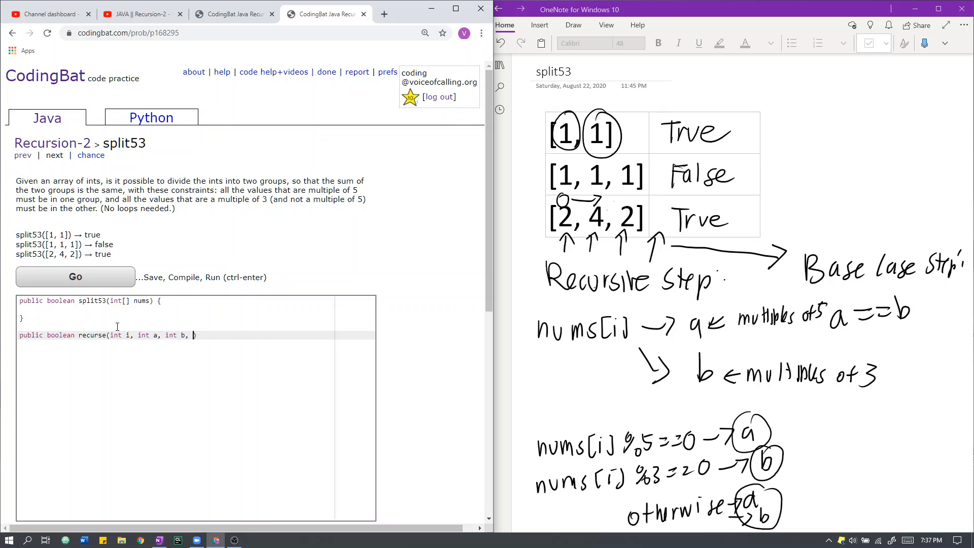
text(int[ ]num)
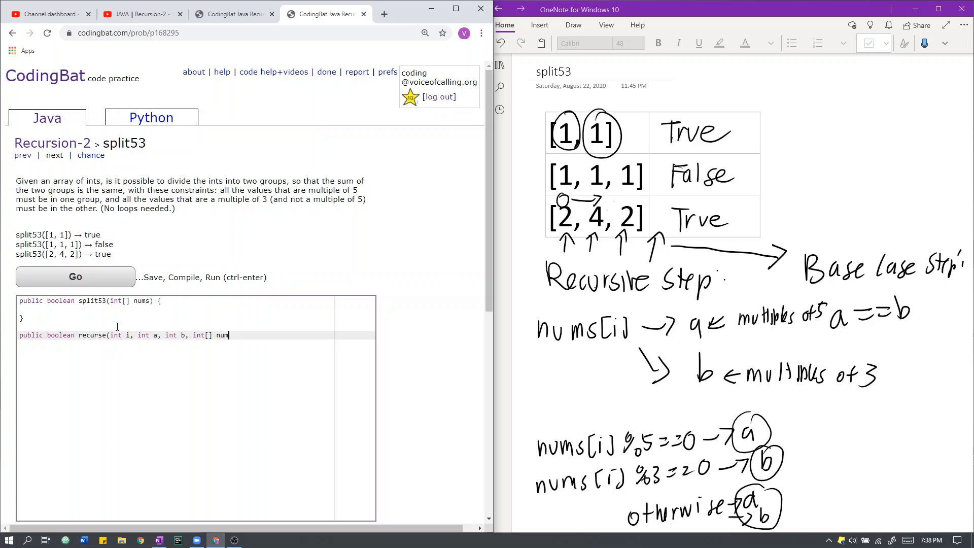
text(s){)
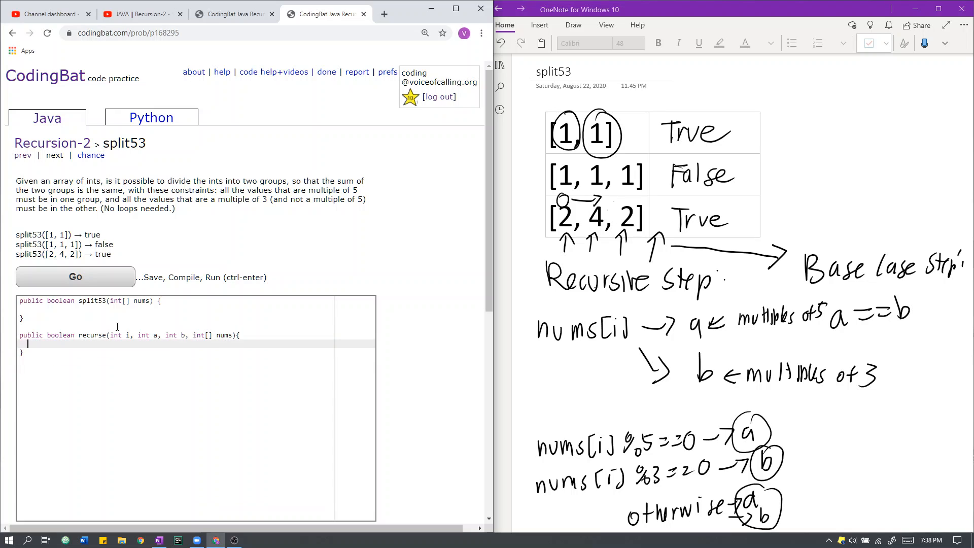
Add the base case if(i>=nums.length()) return a==b;
text(if())
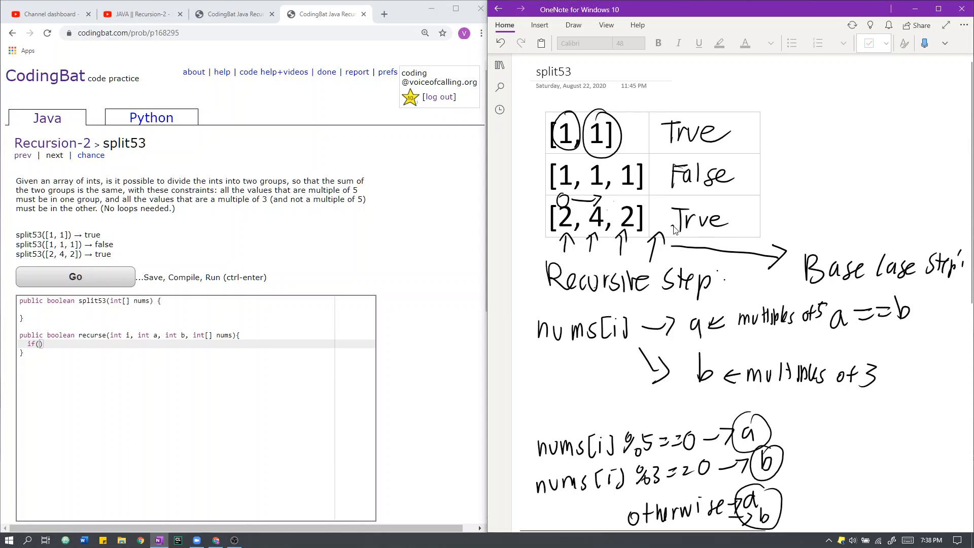
click(869, 43)
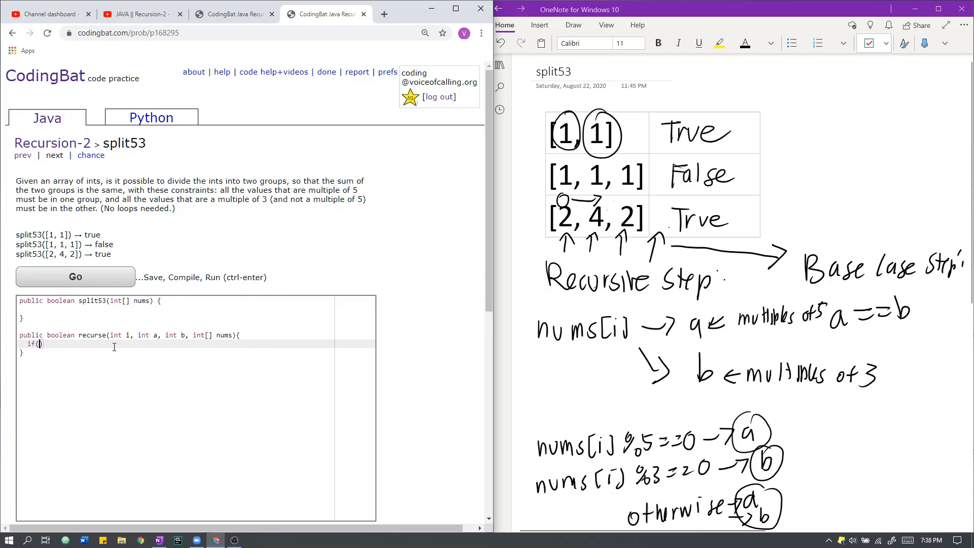
text(i.nums)
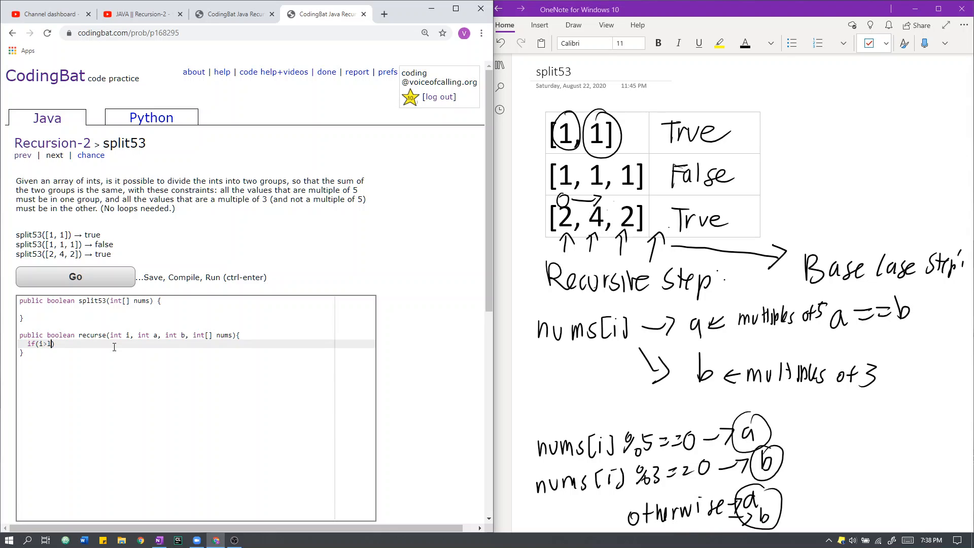
text(=nums.length())
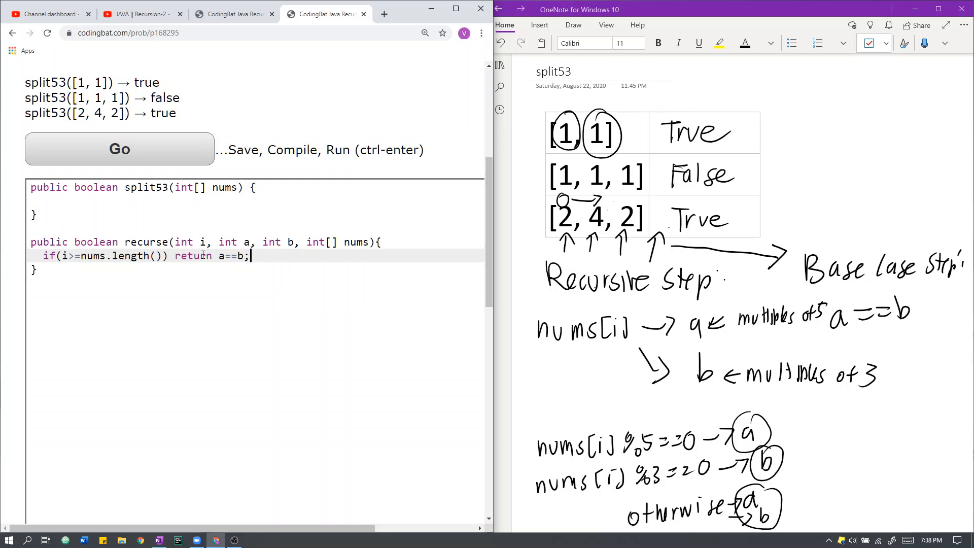
Start an else block with the condition if(nums[i]%5==0)
text(el)
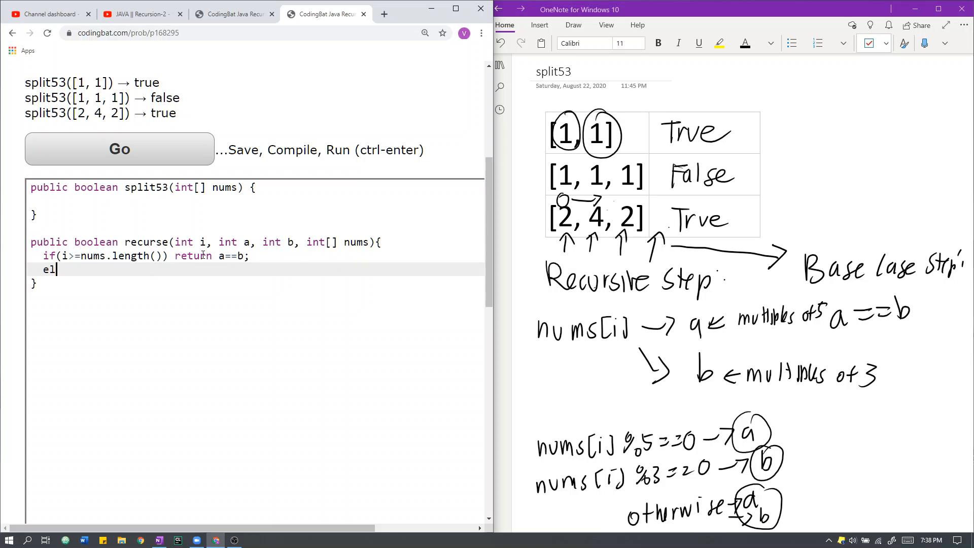
text(se{)
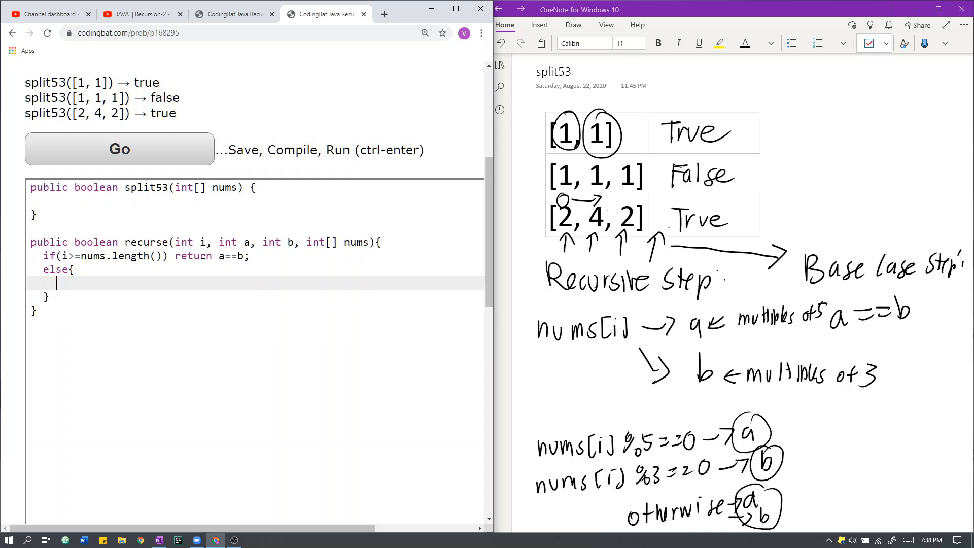
text(if(num)
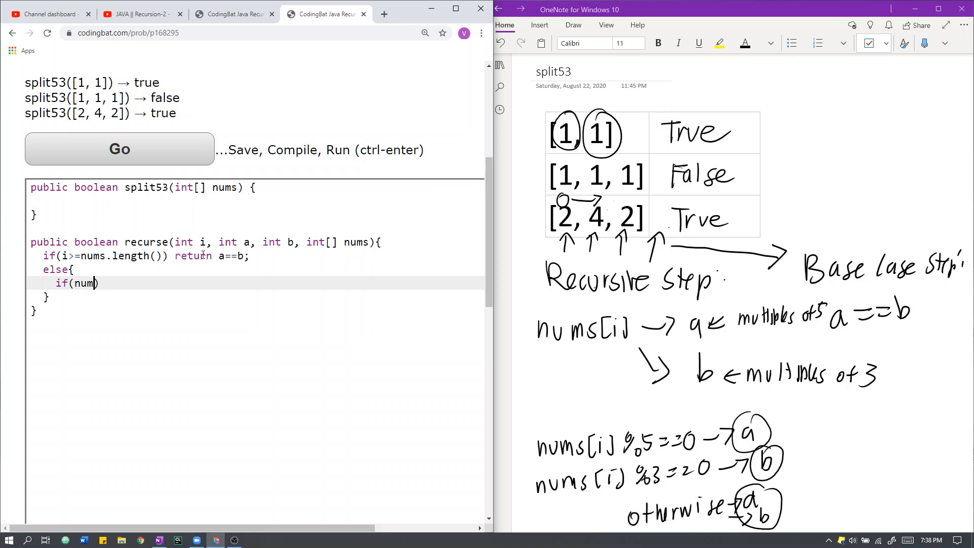
text(s[i]%)
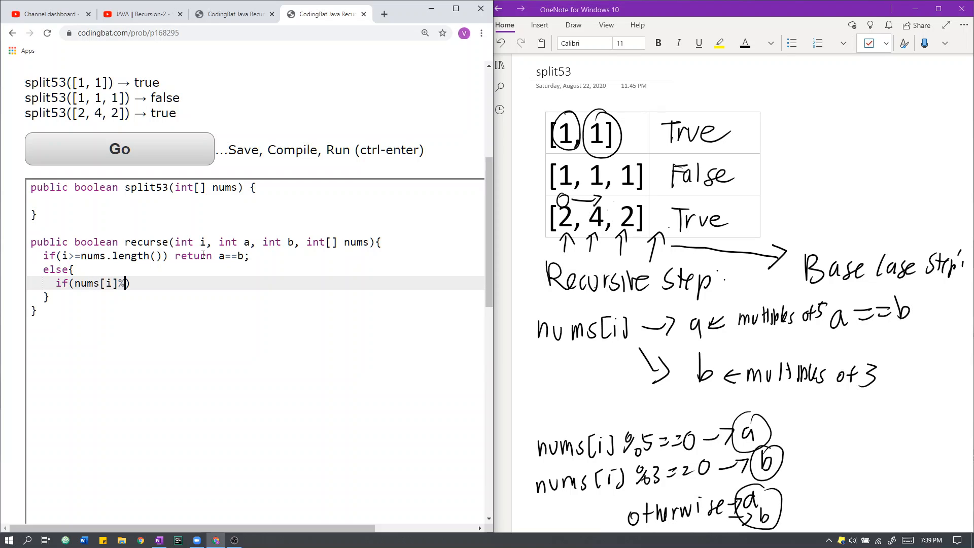
text(5==)
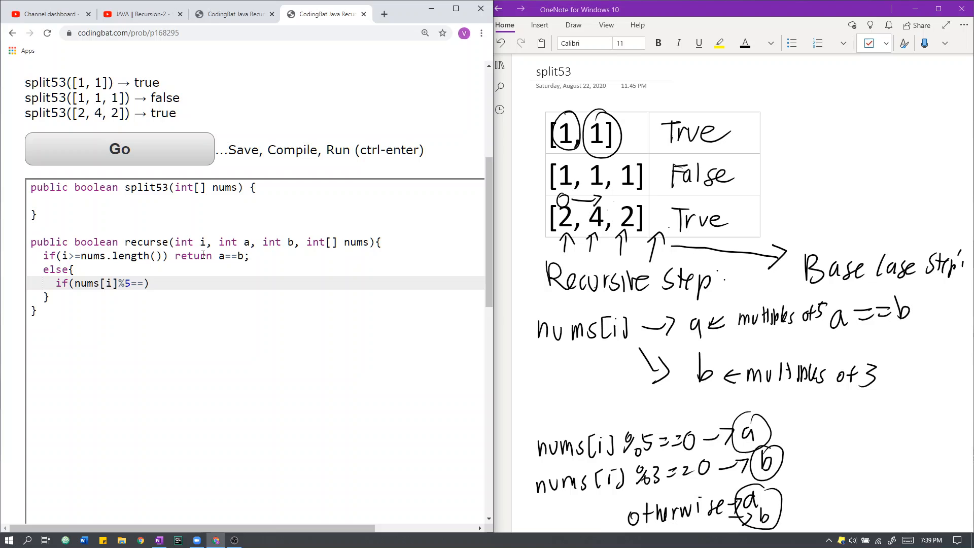
text(0)
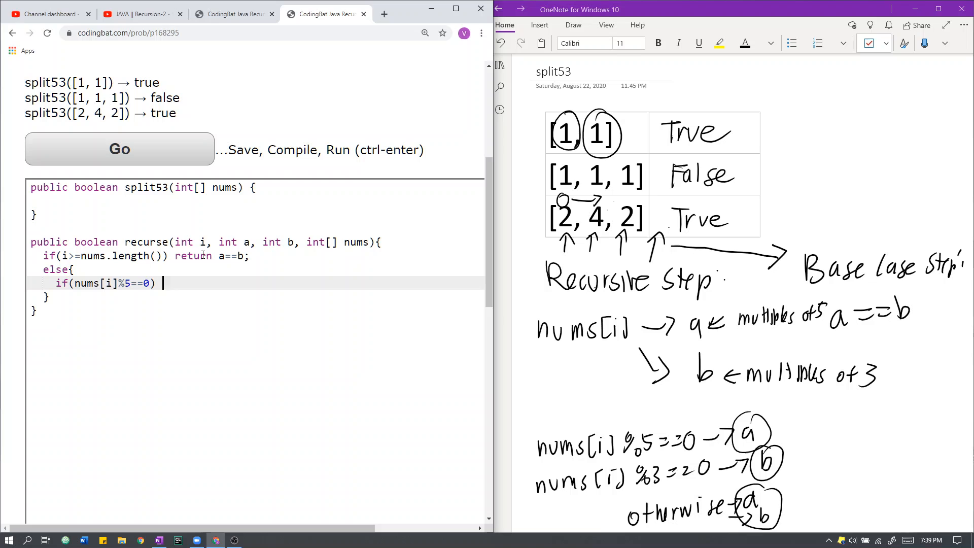
Return recurse(i+1, a+nums[i], b, nums) for multiples of 5
text(return re)
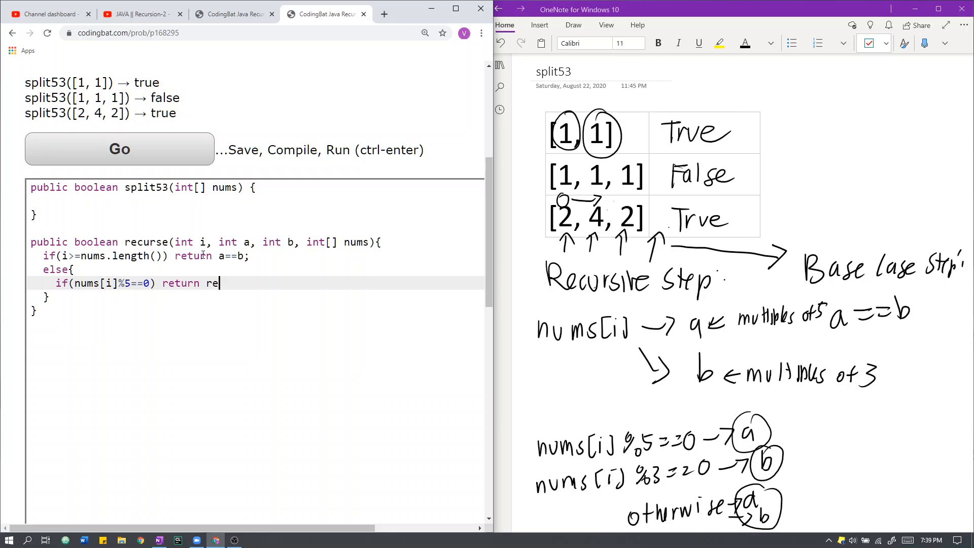
text(curse(i+1,)
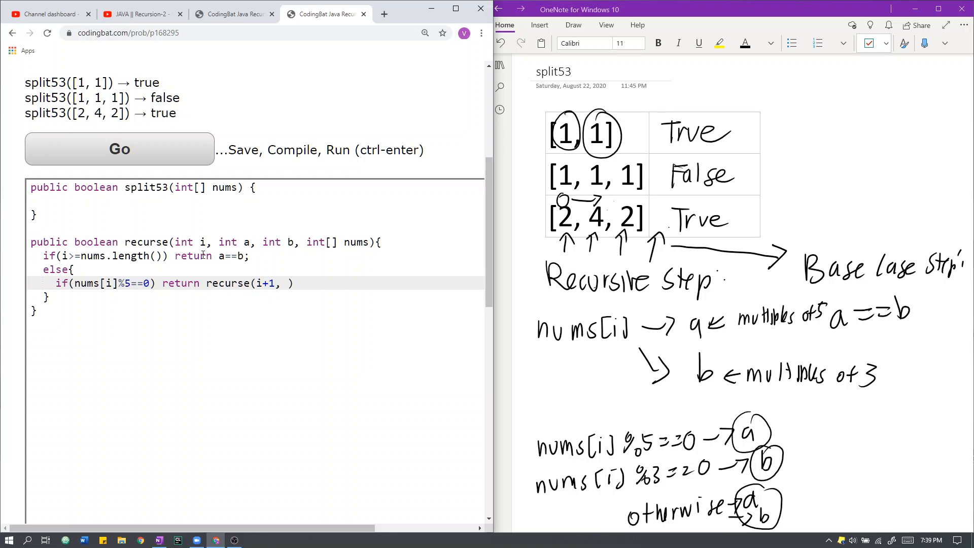
text(a+)
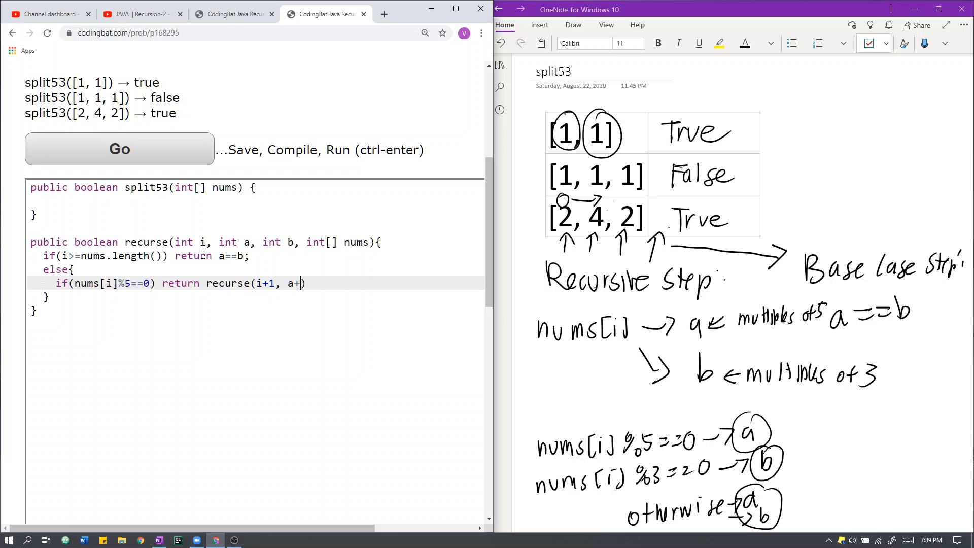
text(nums[i], b,)
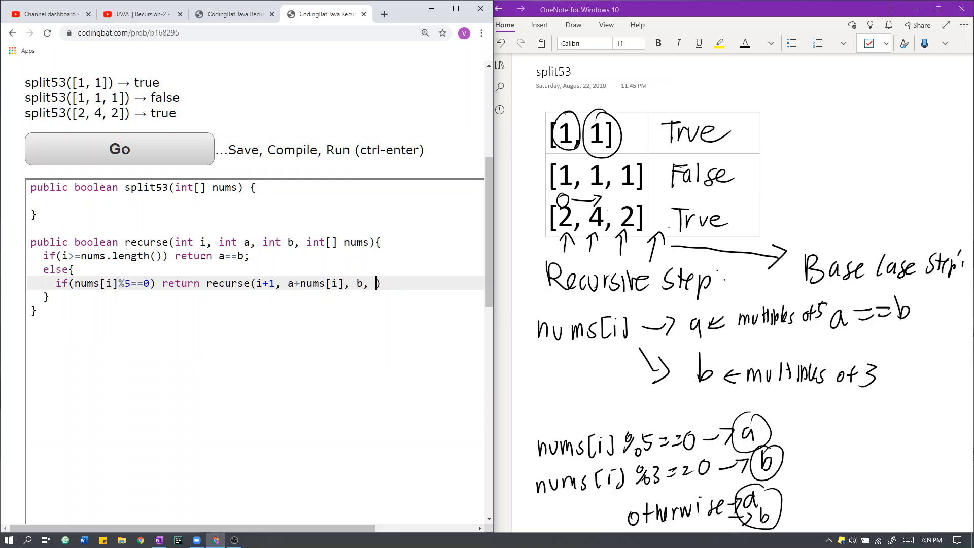
text(nums);)
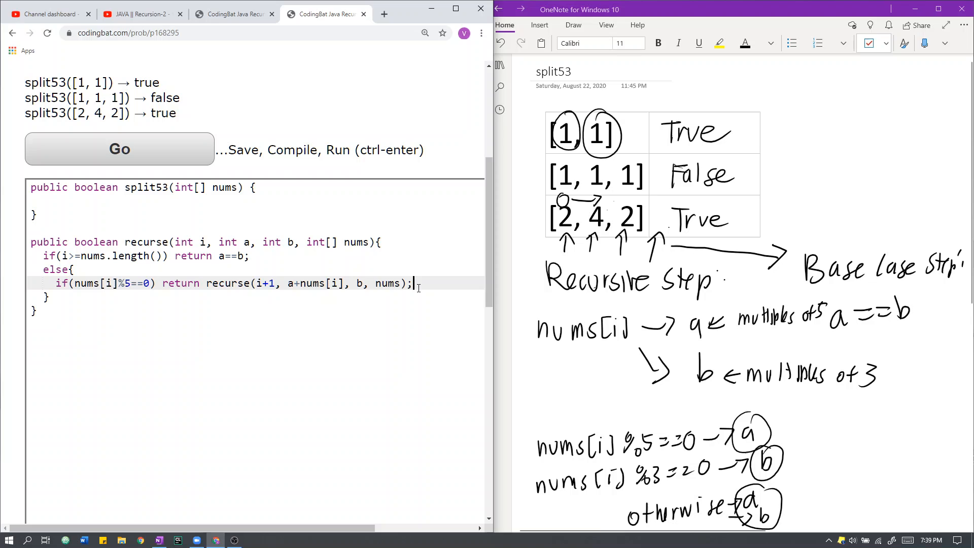
key(enter)
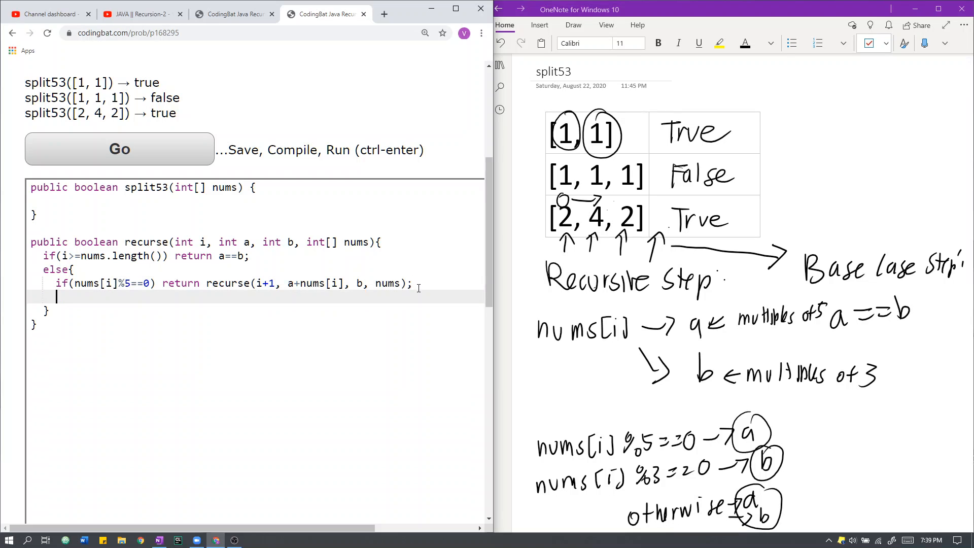
Add else if(nums[i]%3==0) return recurse(i+1, a, b+nums[i], nums); and begin an else block
text(else if(b)
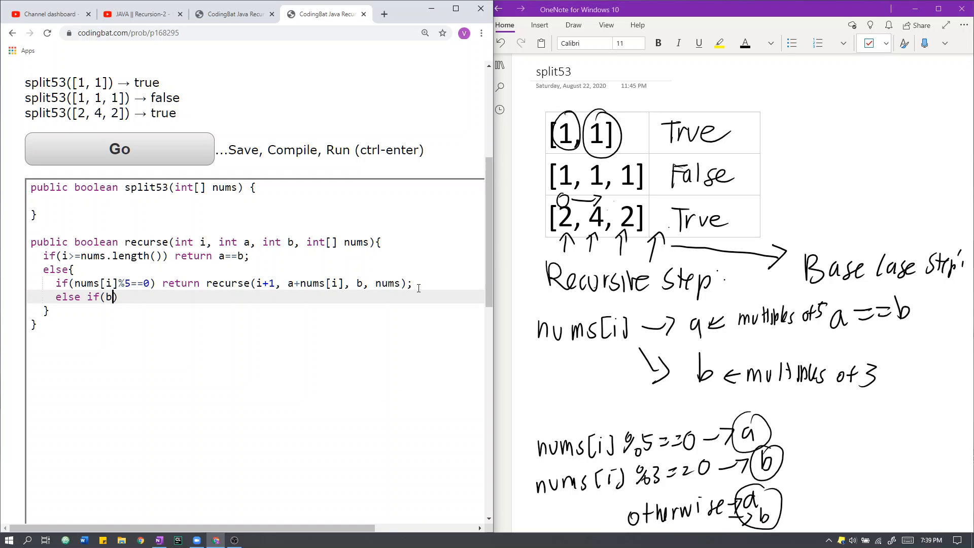
text(nums[i])
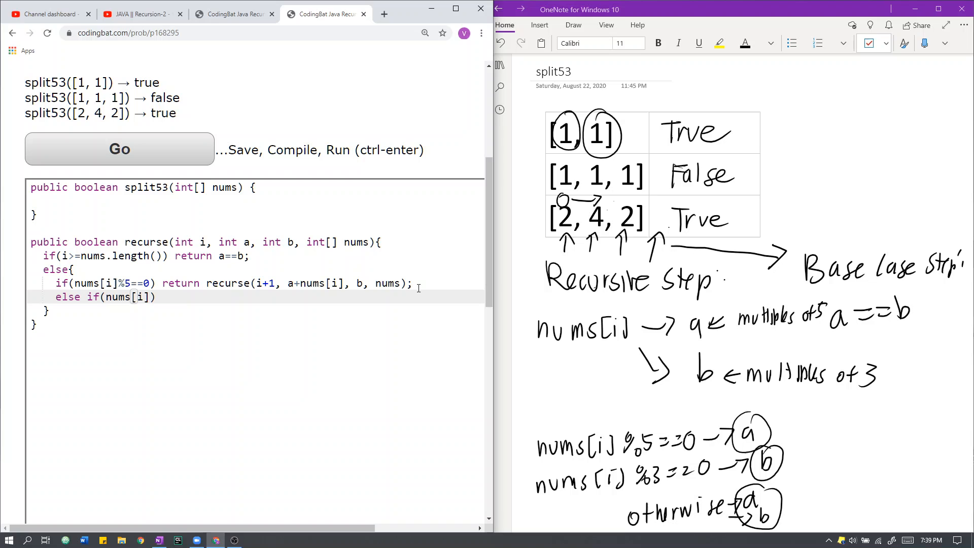
text(%3==)
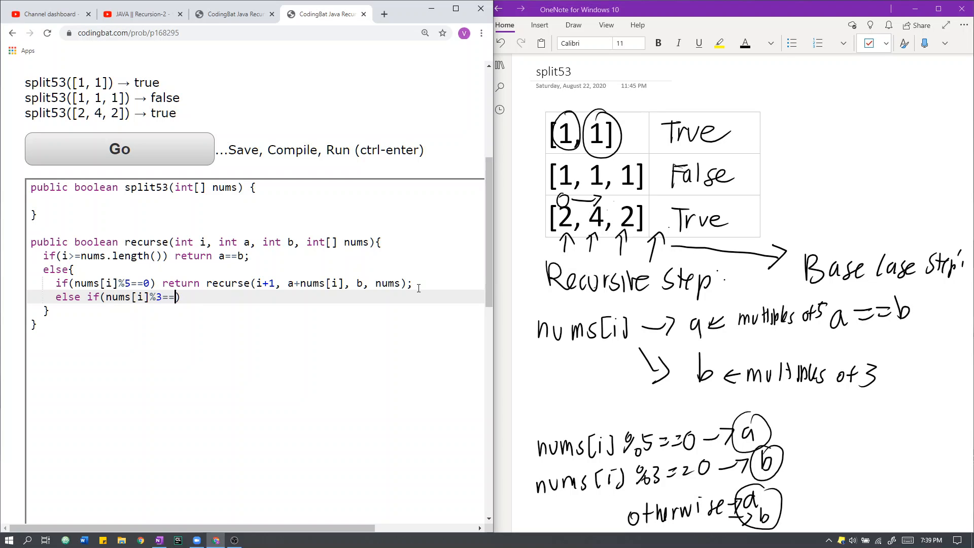
text(0)
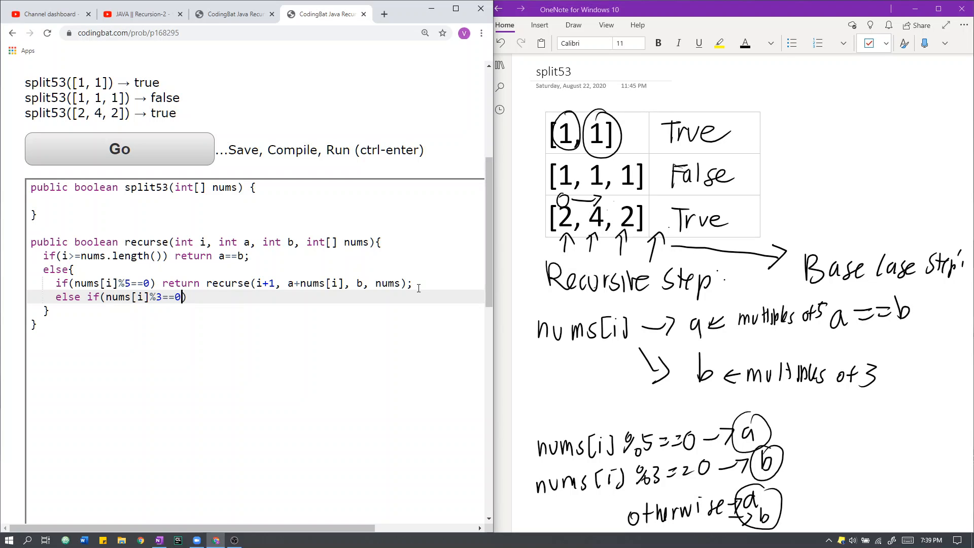
text(return r)
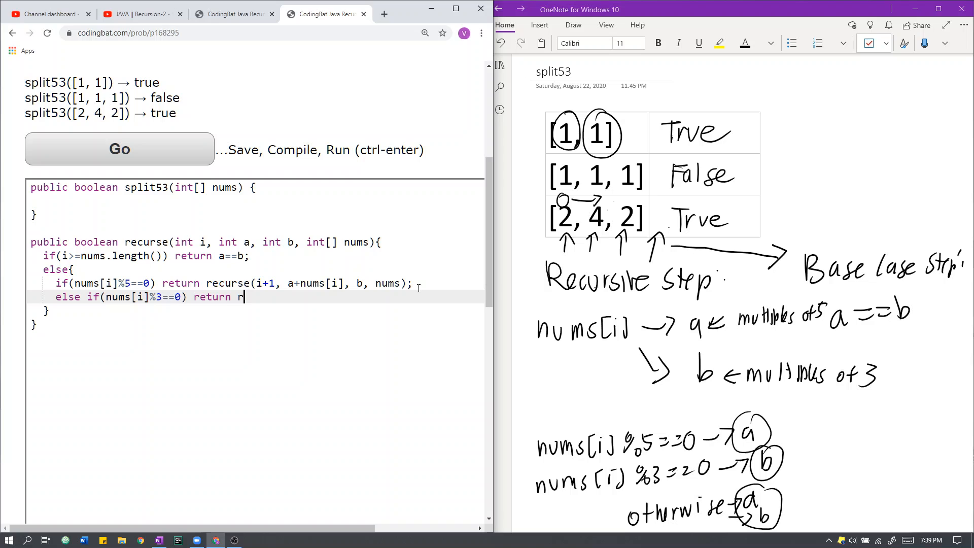
text(ecurse(i+1, a, b)
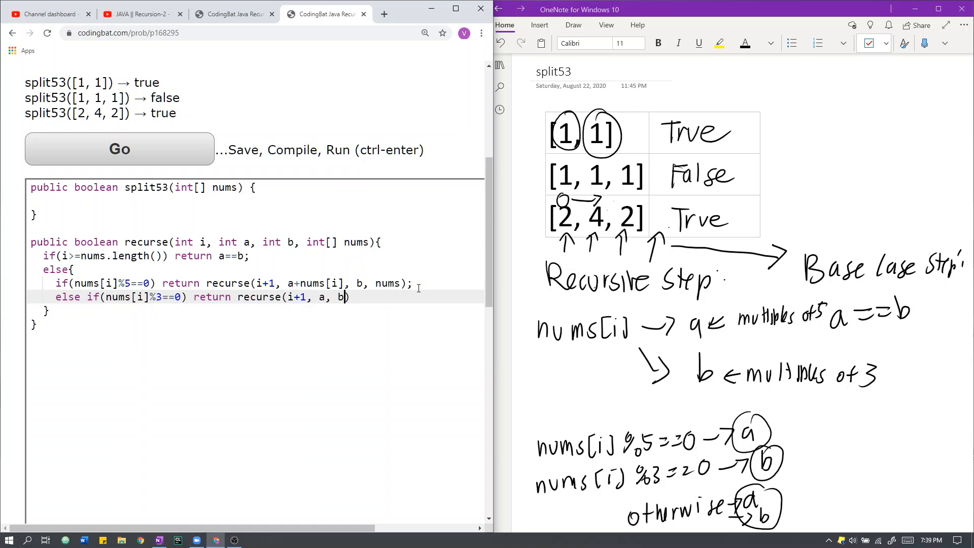
text(+nums[i], nums)
text(else)
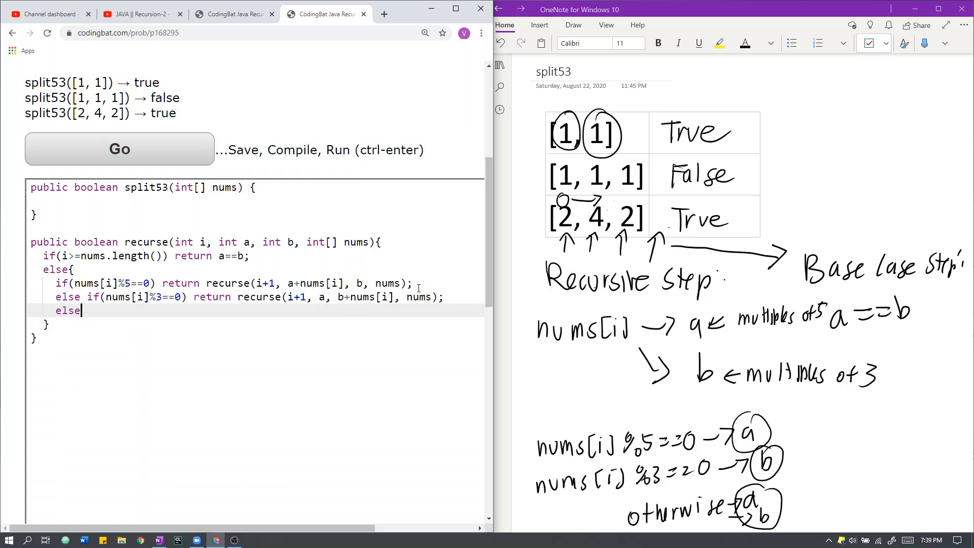
text({)
text(;)
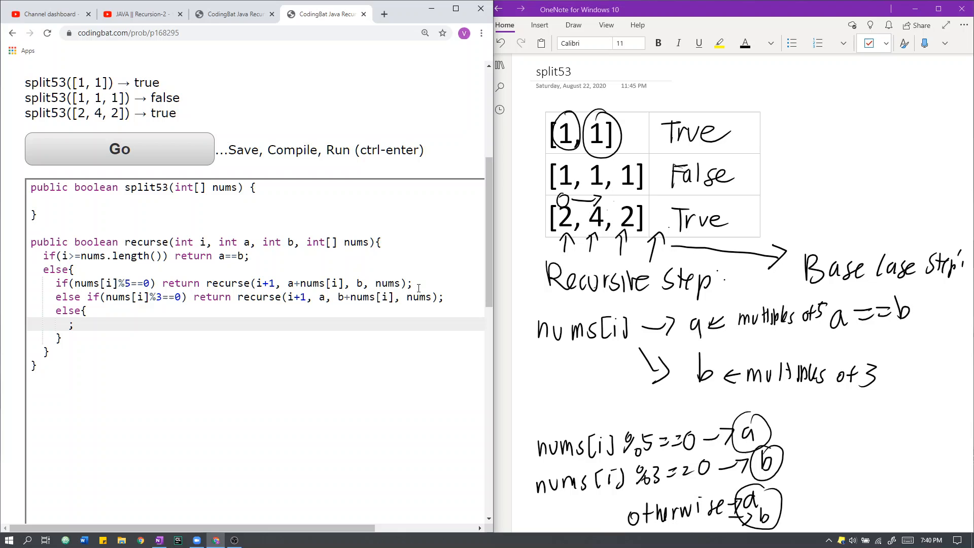
Return recurse(i+1, a+nums[i], b, nums) || recurse(i+1, a, b+nums[i], nums) in the final else
text(return)
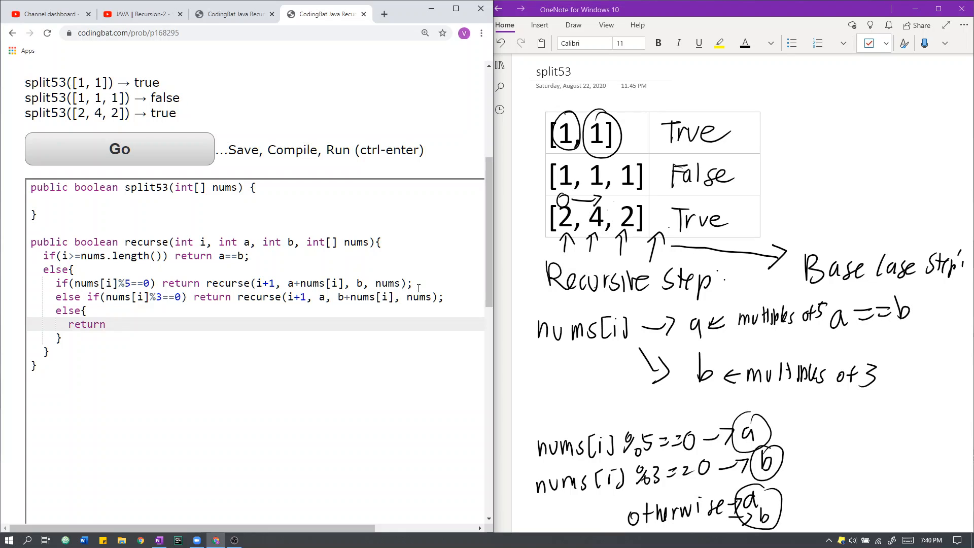
text(recurse)
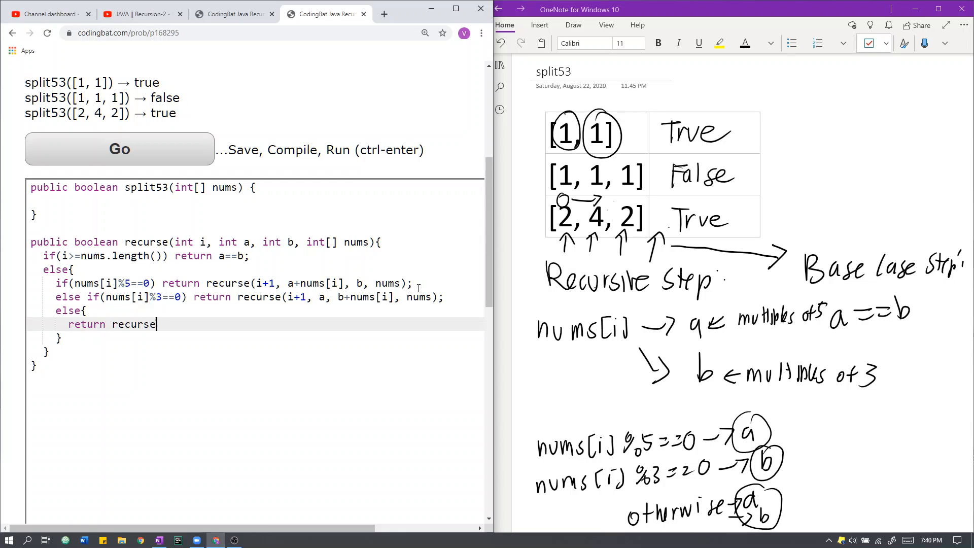
text(())
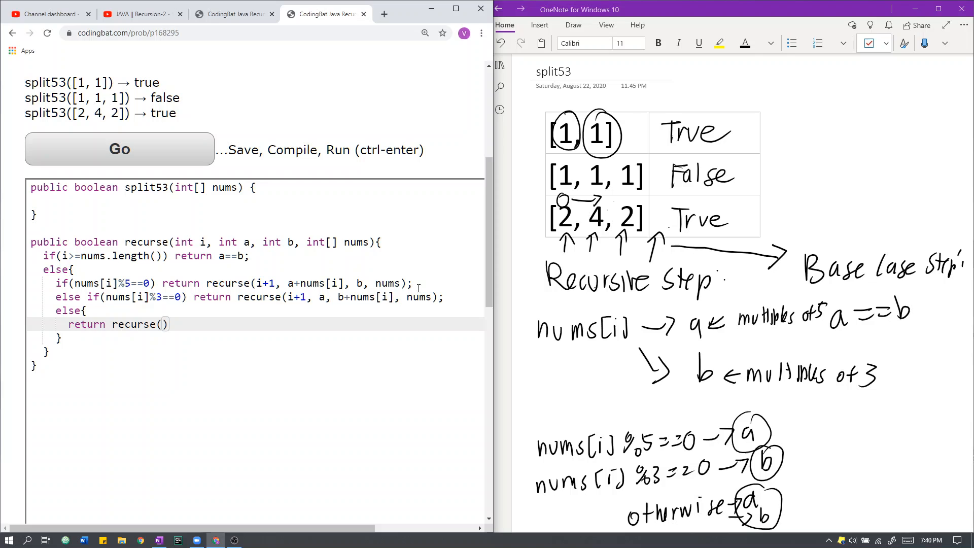
text(i+1,)
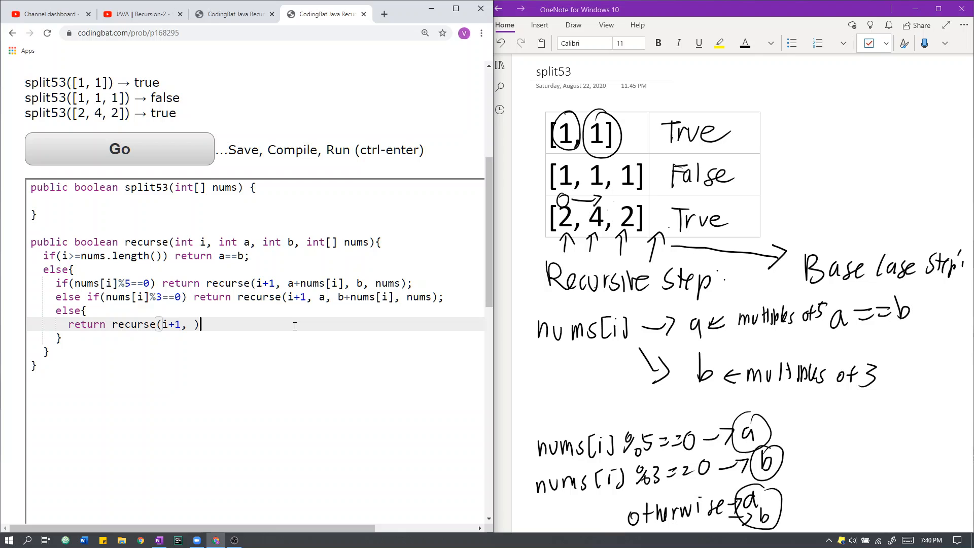
text(a+nums[i)
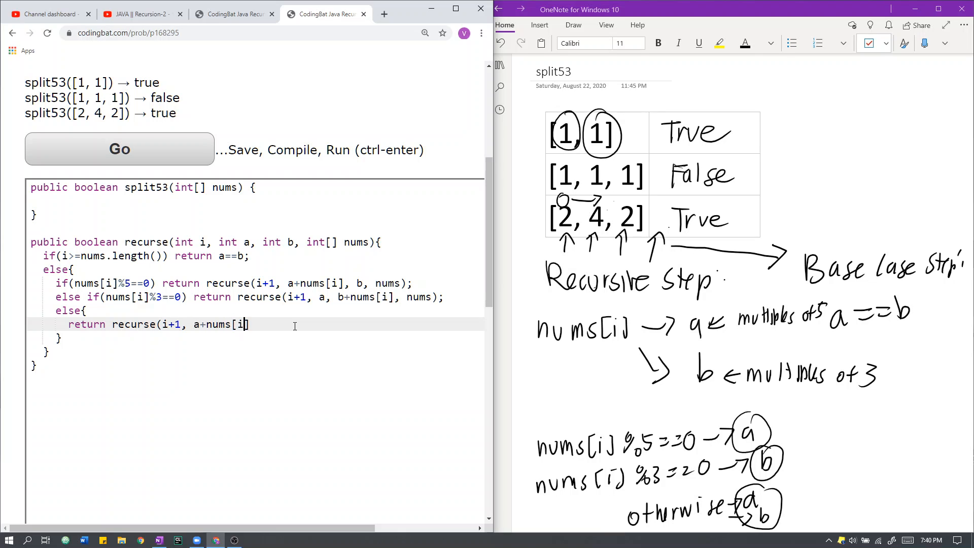
text(], b, nums))
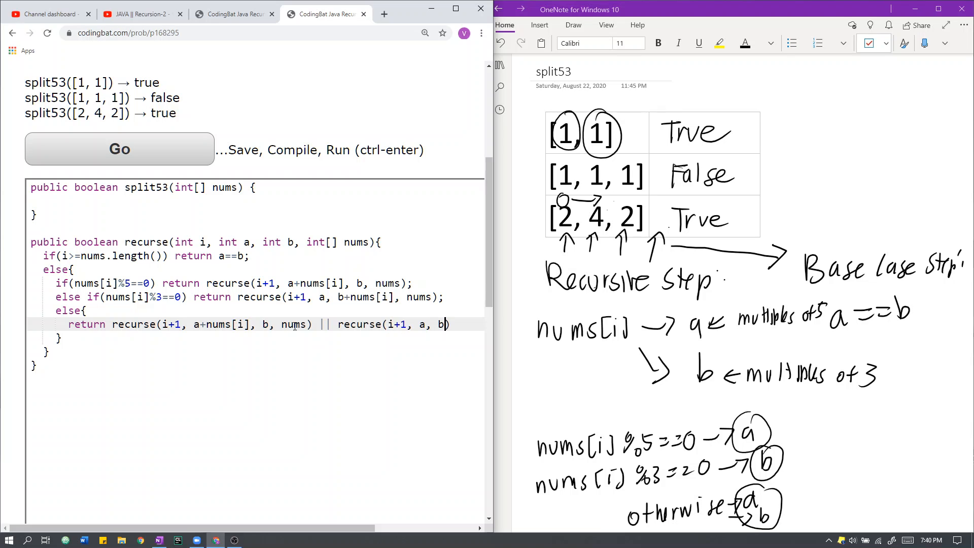
text(+nums[]i)
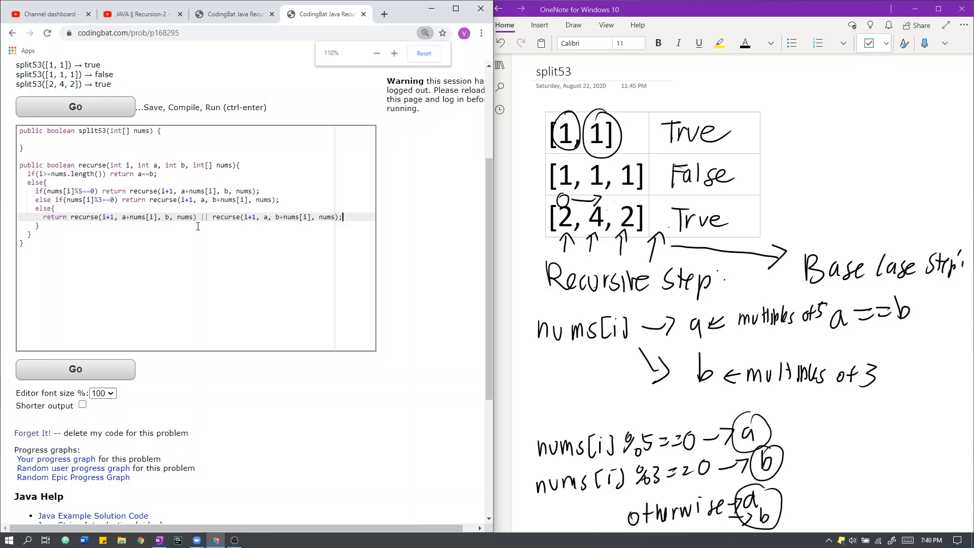
Reload the Recursion-2 section and reopen split53 to clear the logged-out warning
click(394, 53)
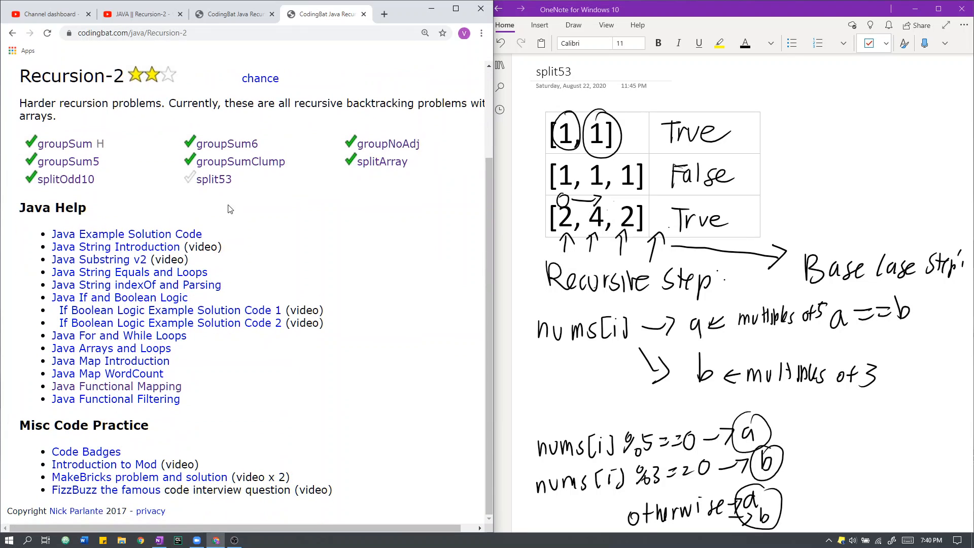
click(215, 179)
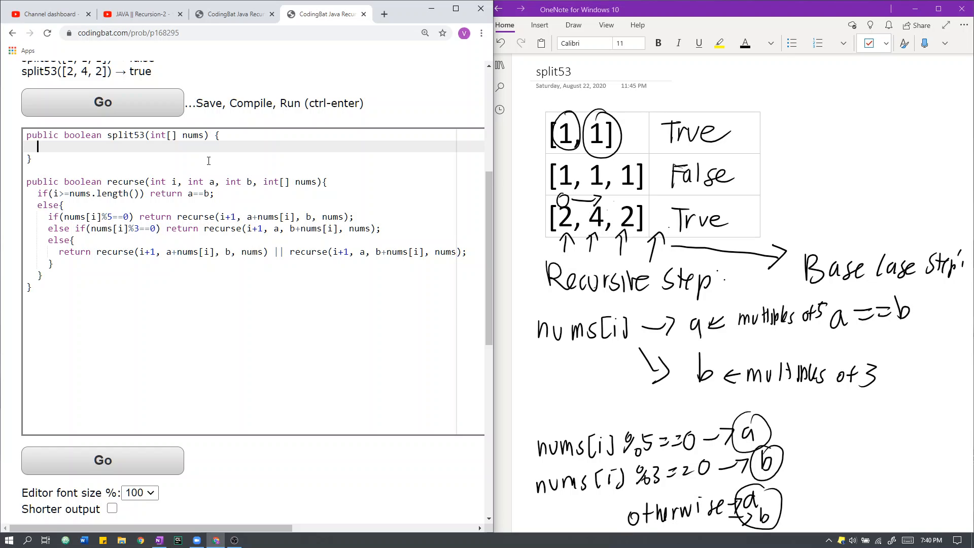
Make split53's body return recurse(0, 0, 0, nums);
text(return)
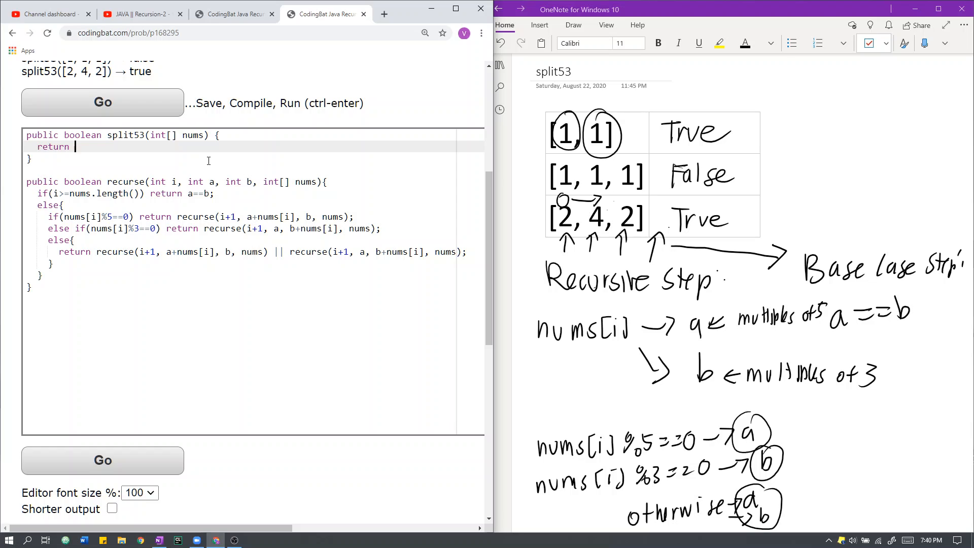
text(recurse()
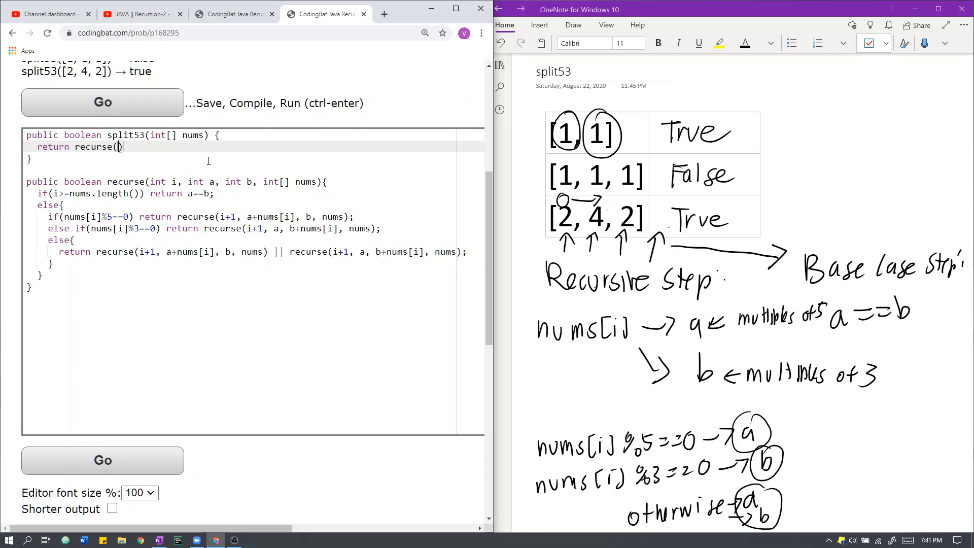
text(0, 0, 0)
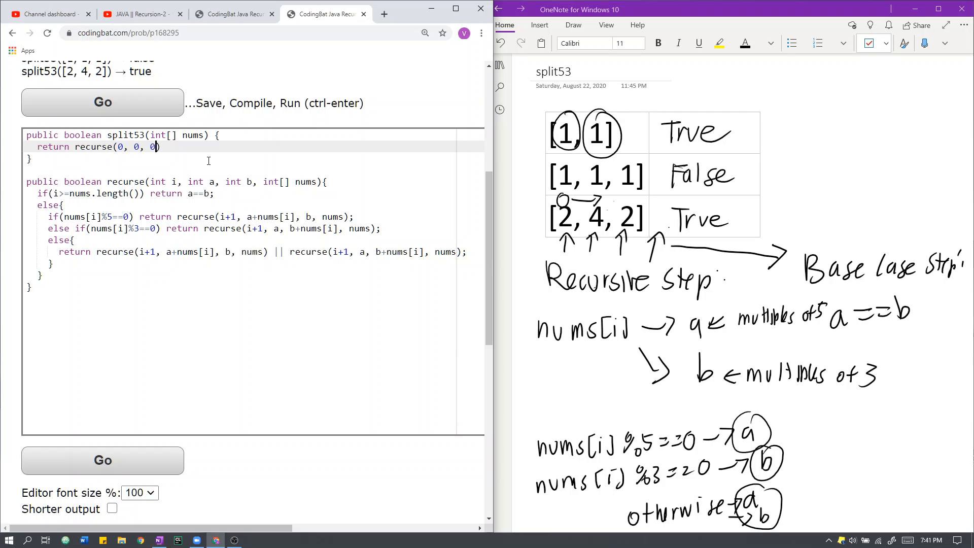
text(nums(;)
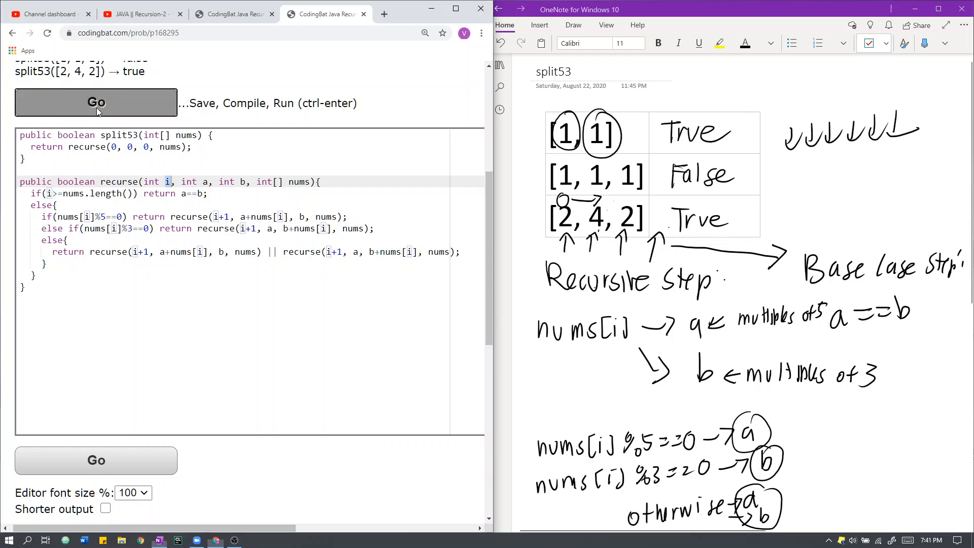
Run the solution with Go and get All Correct on every split53 test
click(95, 102)
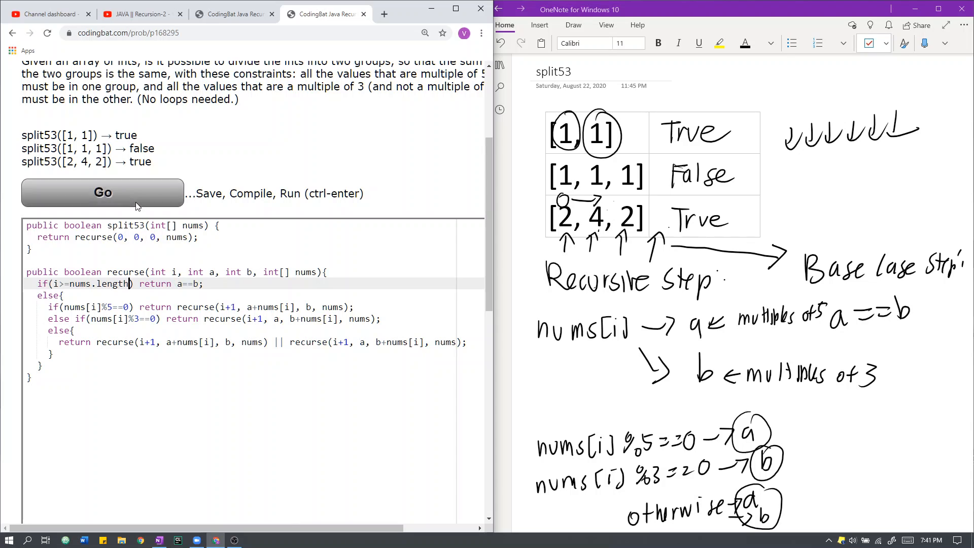
click(102, 192)
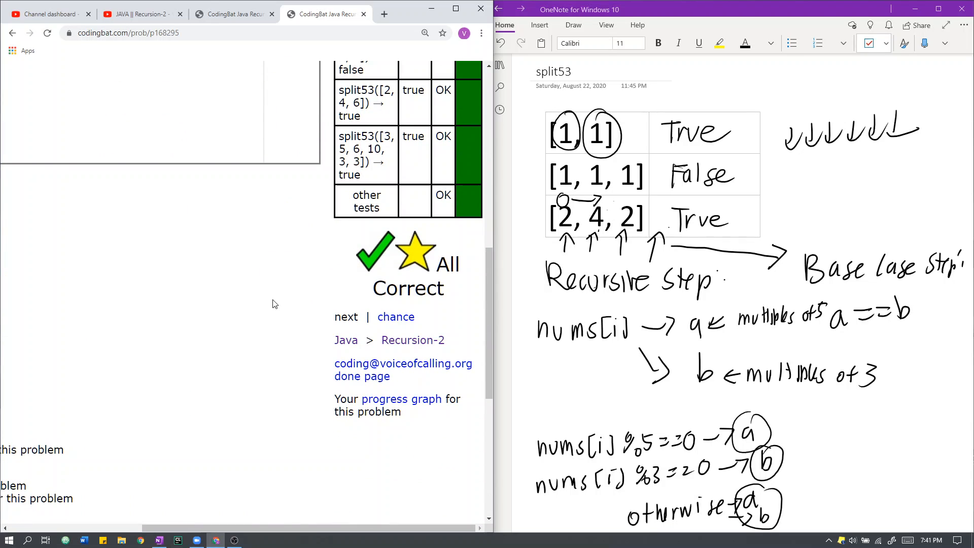